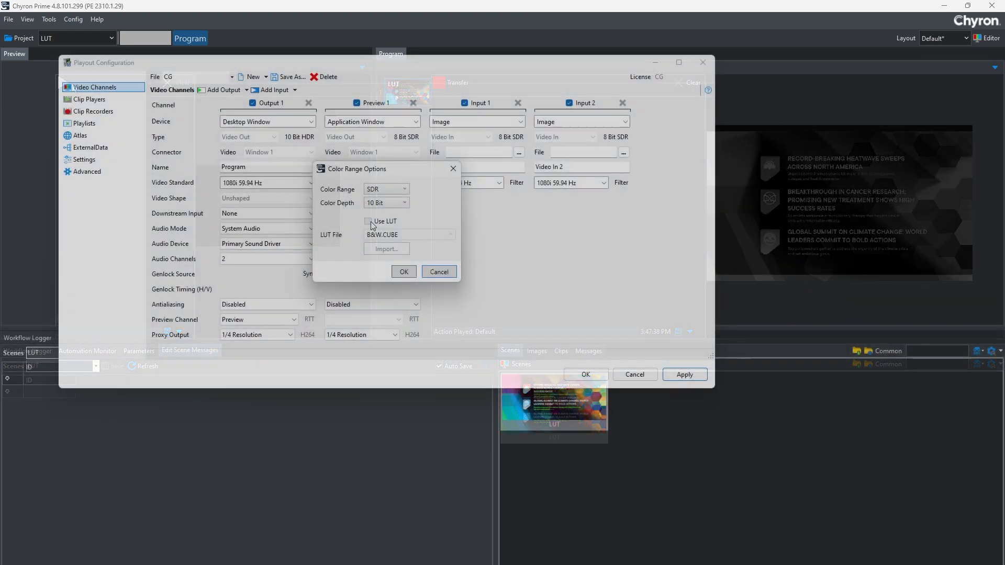
Enable Use LUT for Output 1 with B&W.CUBE selected in Color Range Options.
click(404, 188)
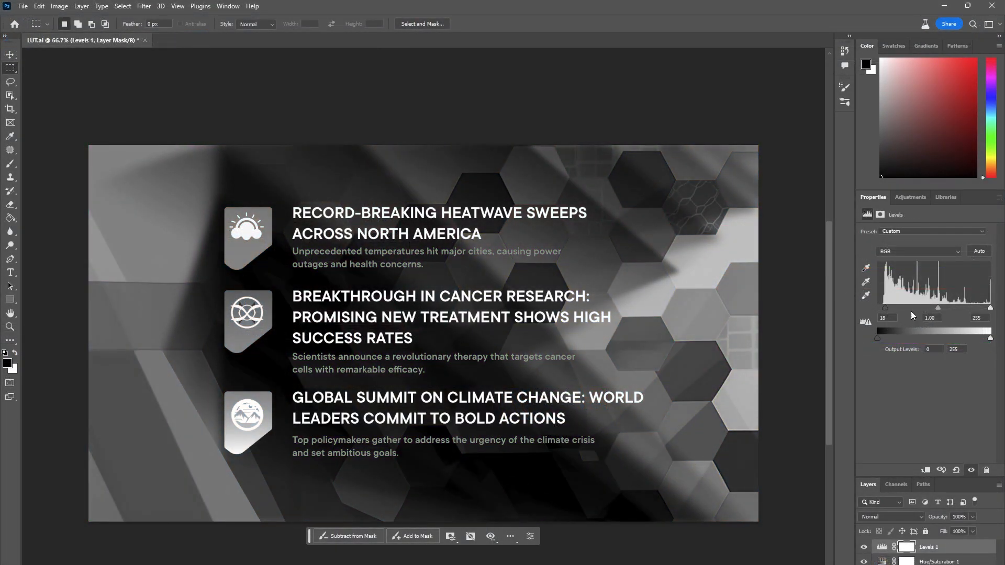
Set Levels midtone to 1.19 and highlight to 241, then export as a Color Lookup Table.
drag(938, 308, 930, 308)
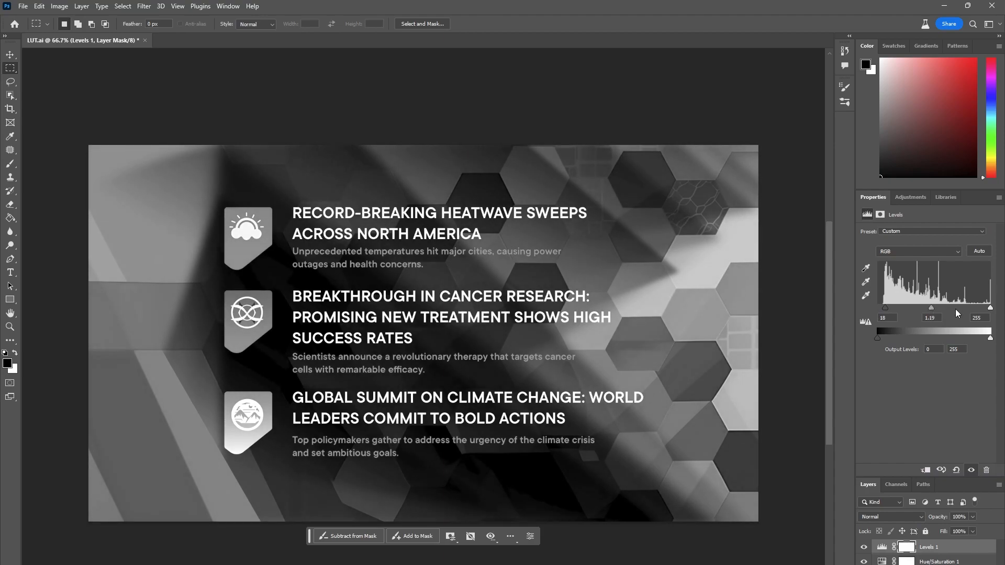
click(22, 6)
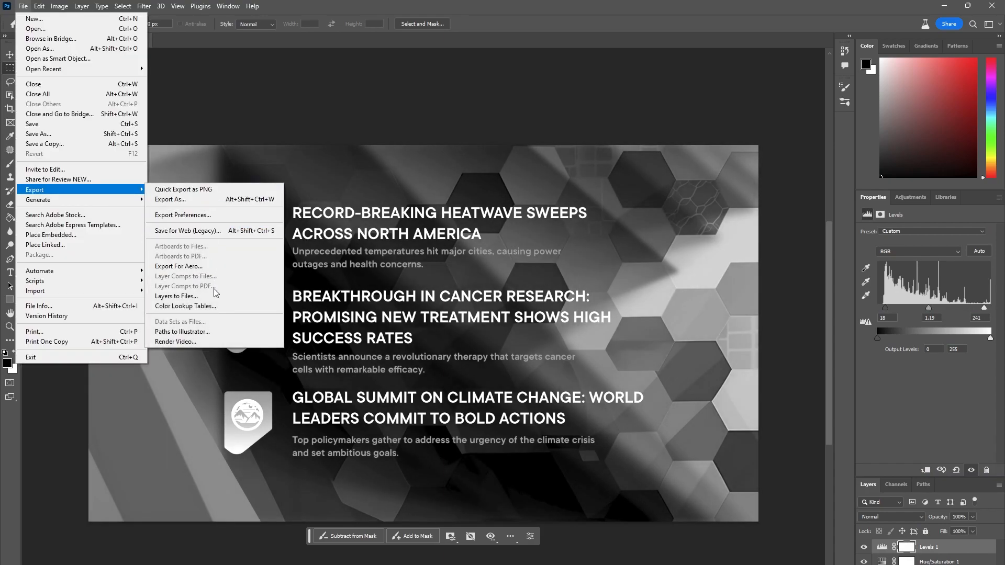
click(185, 307)
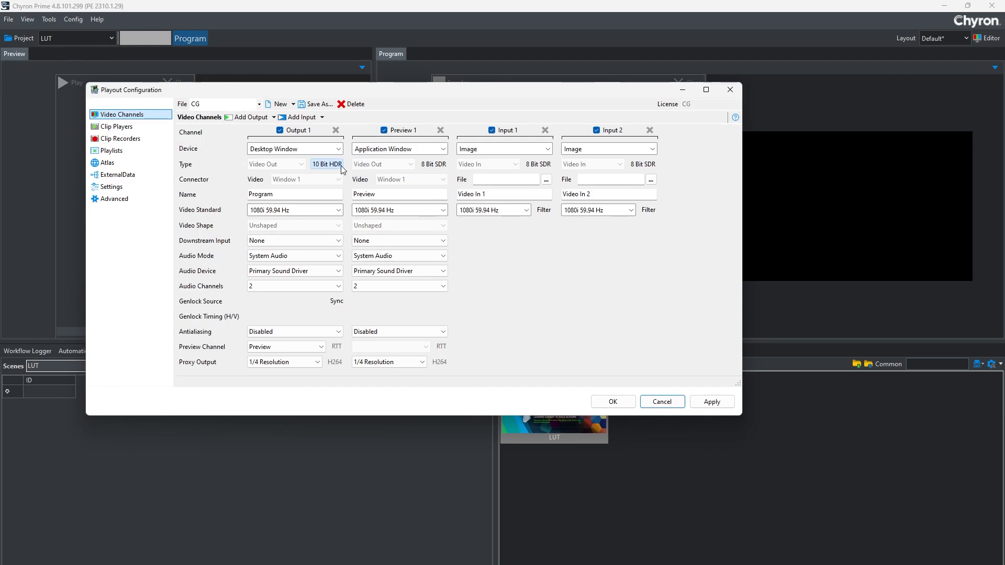
Apply the B&W.CUBE LUT on the 10 Bit HDR Program output and confirm Playout Configuration.
click(327, 164)
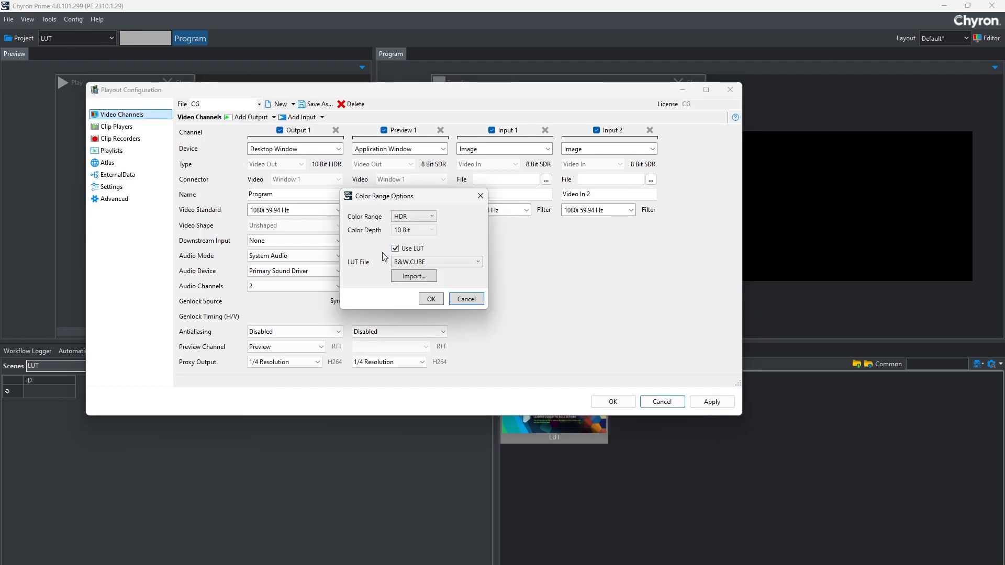
click(413, 275)
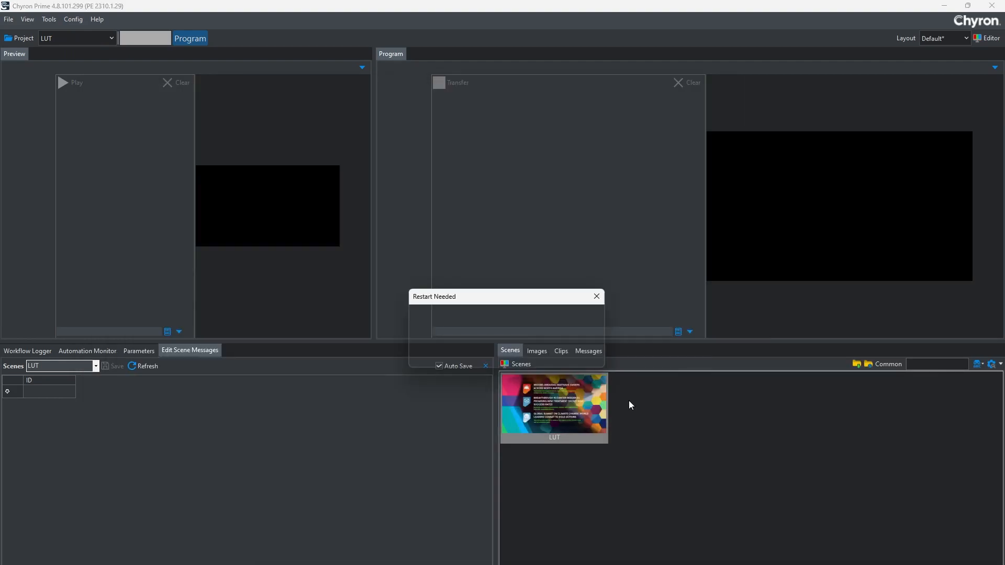
Dismiss the restart notice, load the LUT scene into Preview and play it to Program.
click(596, 296)
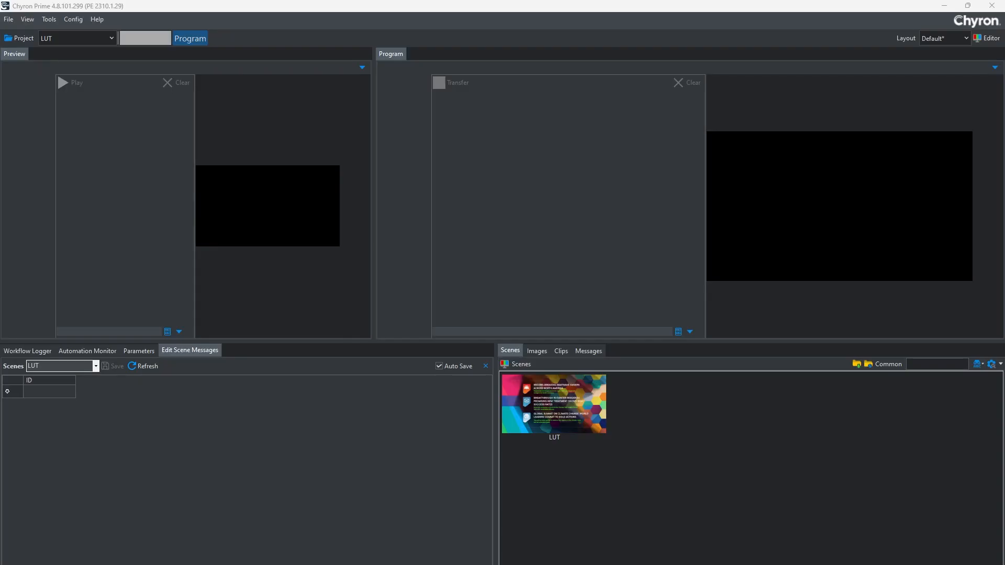
double_click(553, 404)
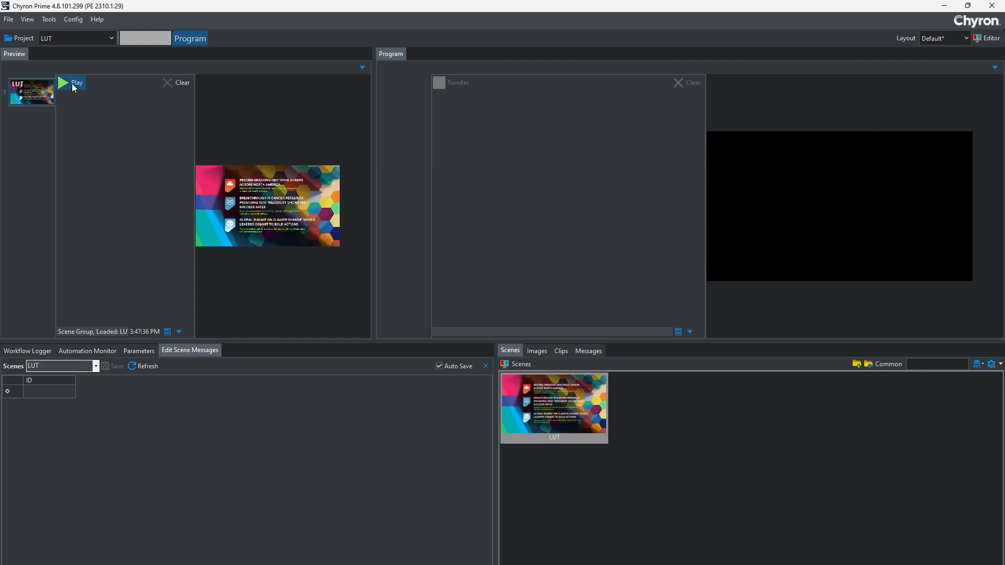
click(64, 83)
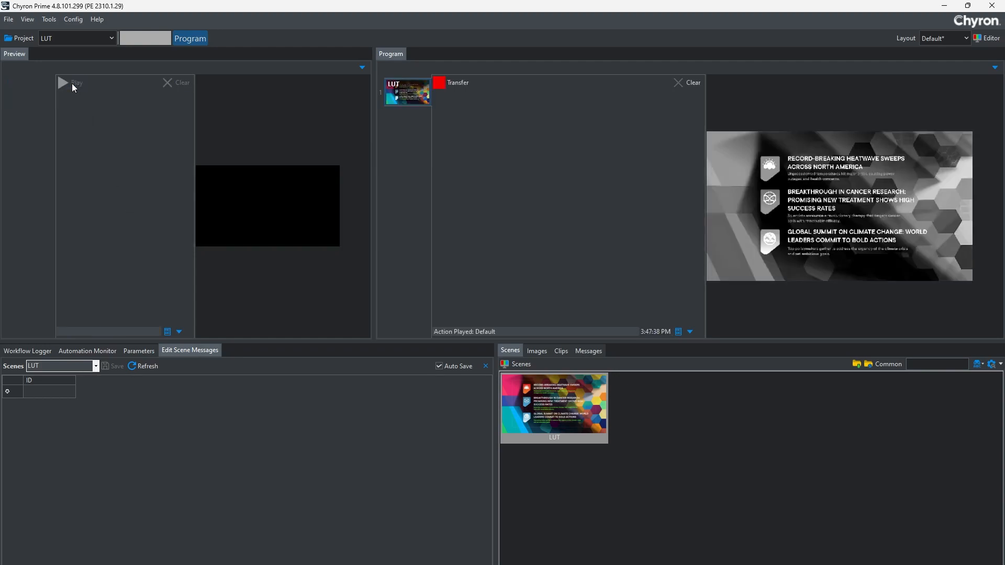